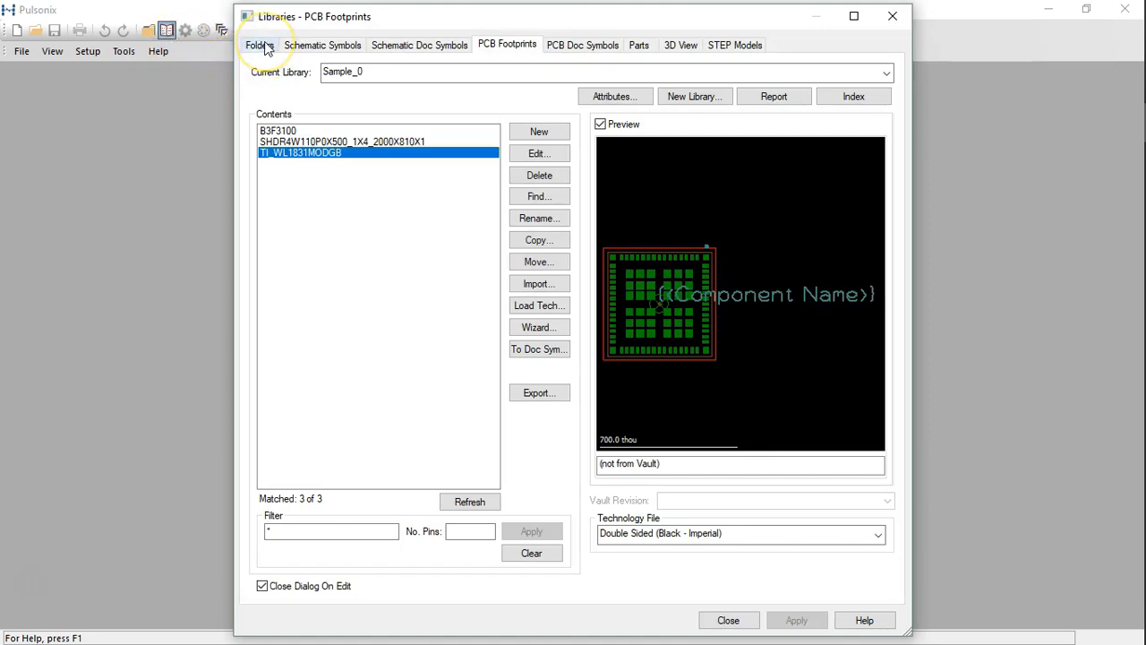
# Review the library Folders and STEP Models lists and preview the 1729034 STEP model
pyautogui.click(265, 44)
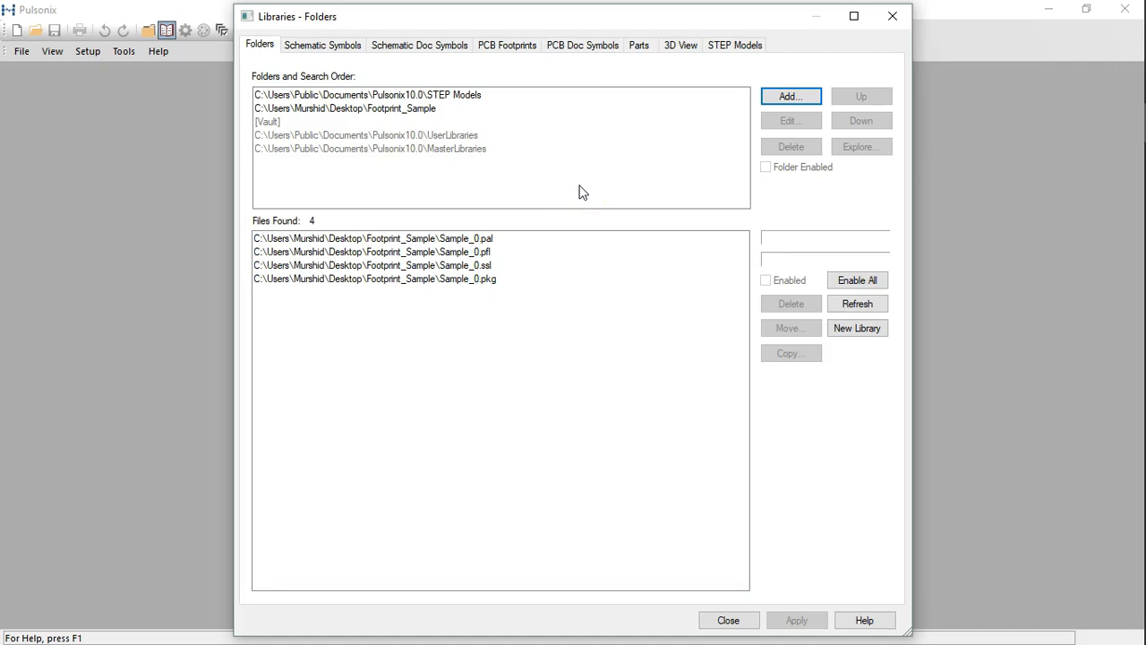
pyautogui.click(736, 45)
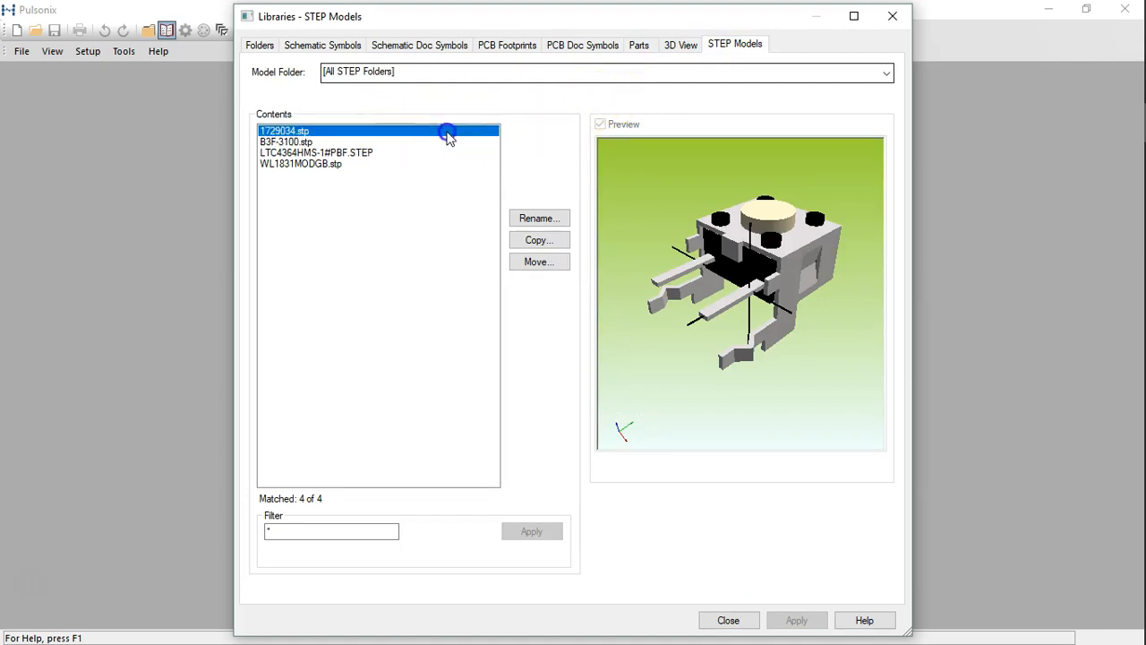
pyautogui.click(301, 164)
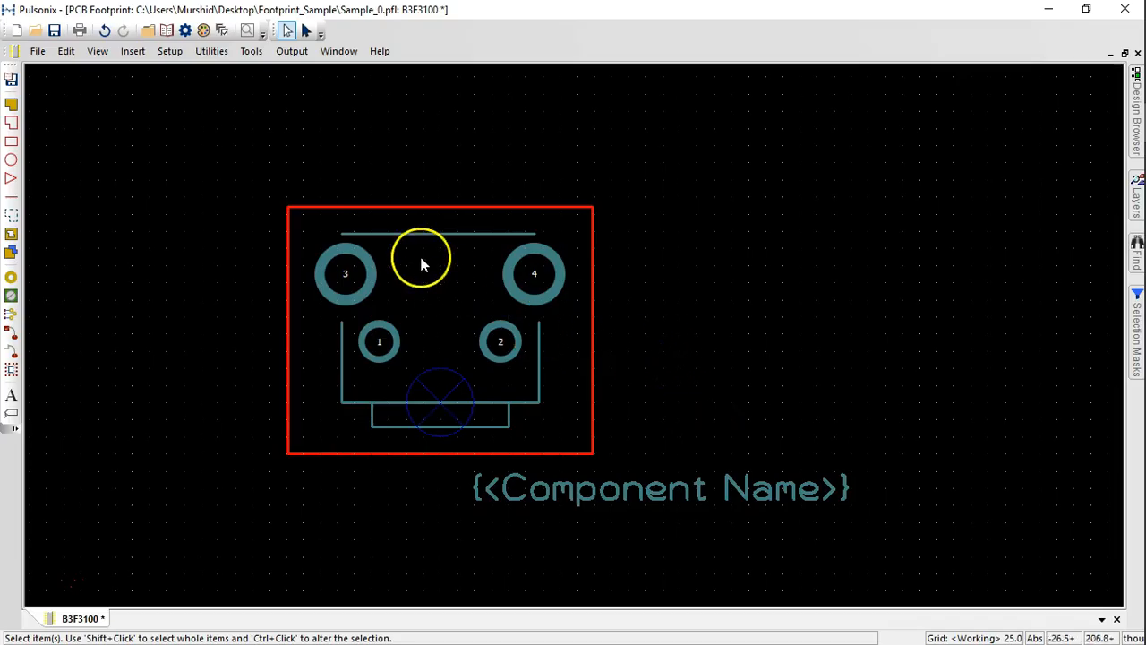
# Start Position STEP Model from the Tools menu and list the models available for B3F3100
pyautogui.click(250, 51)
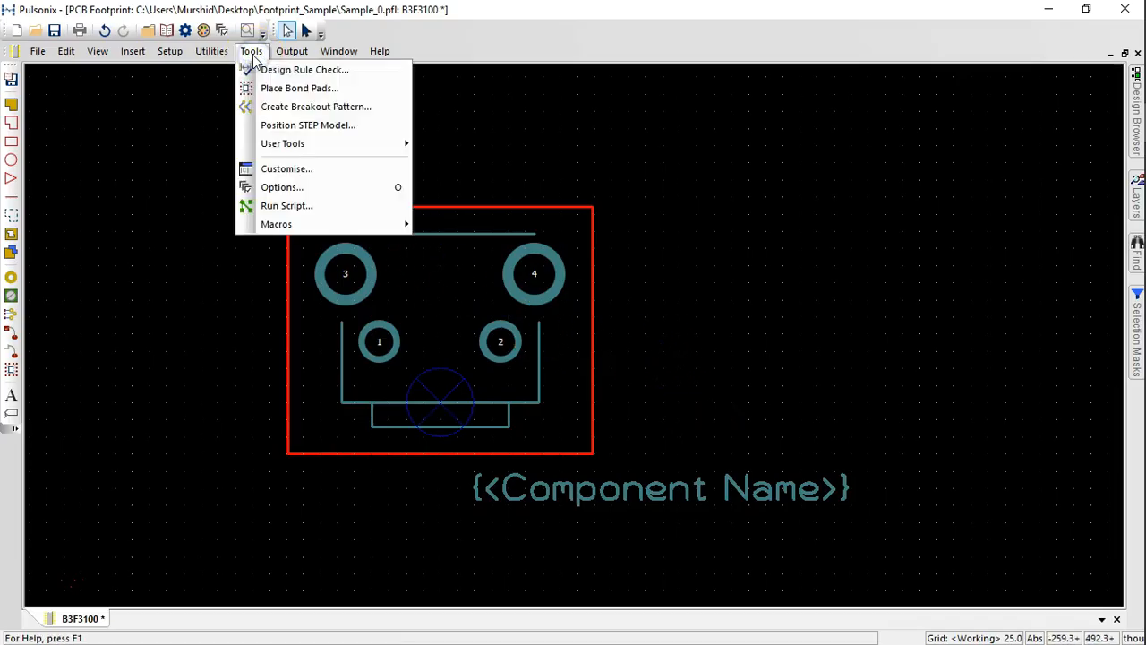
pyautogui.click(308, 124)
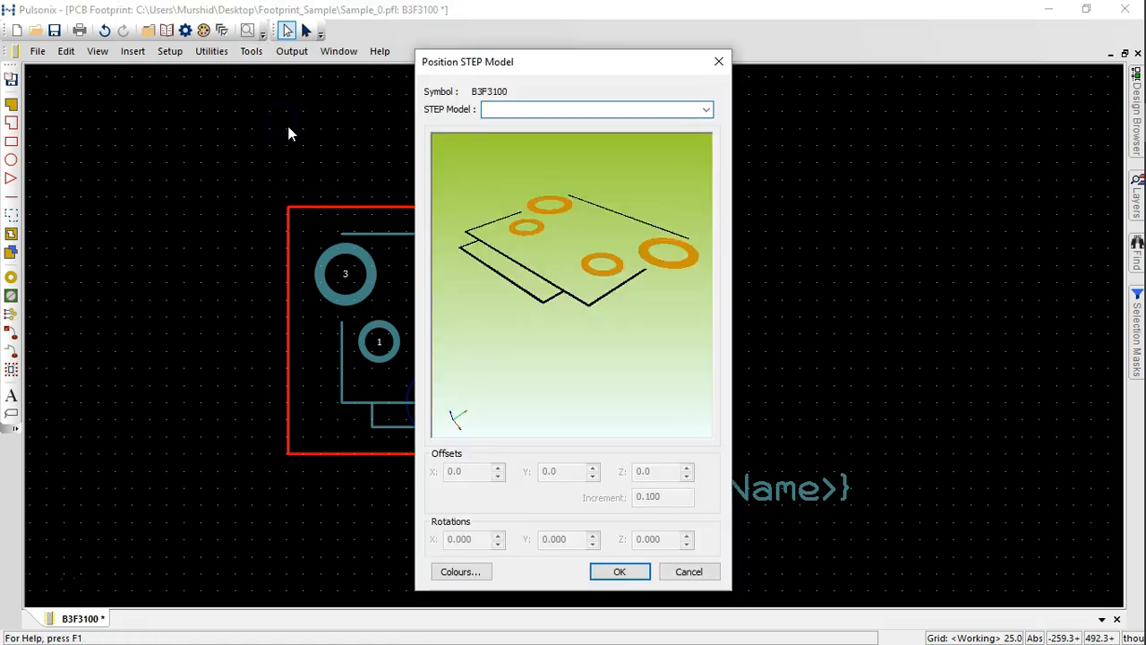
pyautogui.click(591, 109)
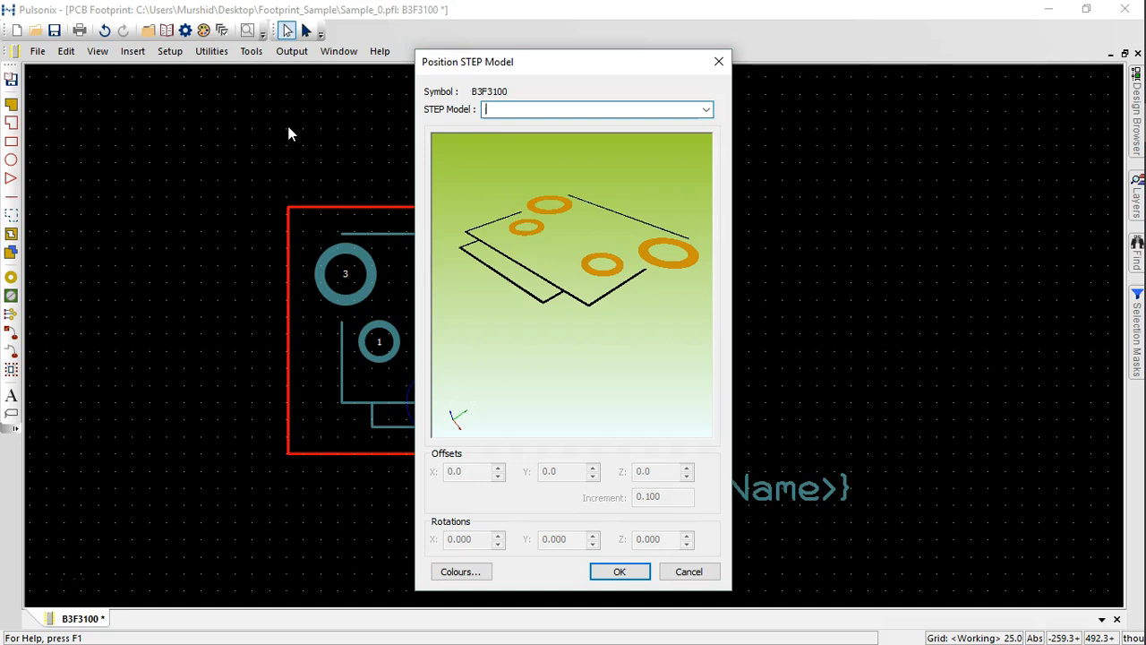
pyautogui.moveTo(473, 144)
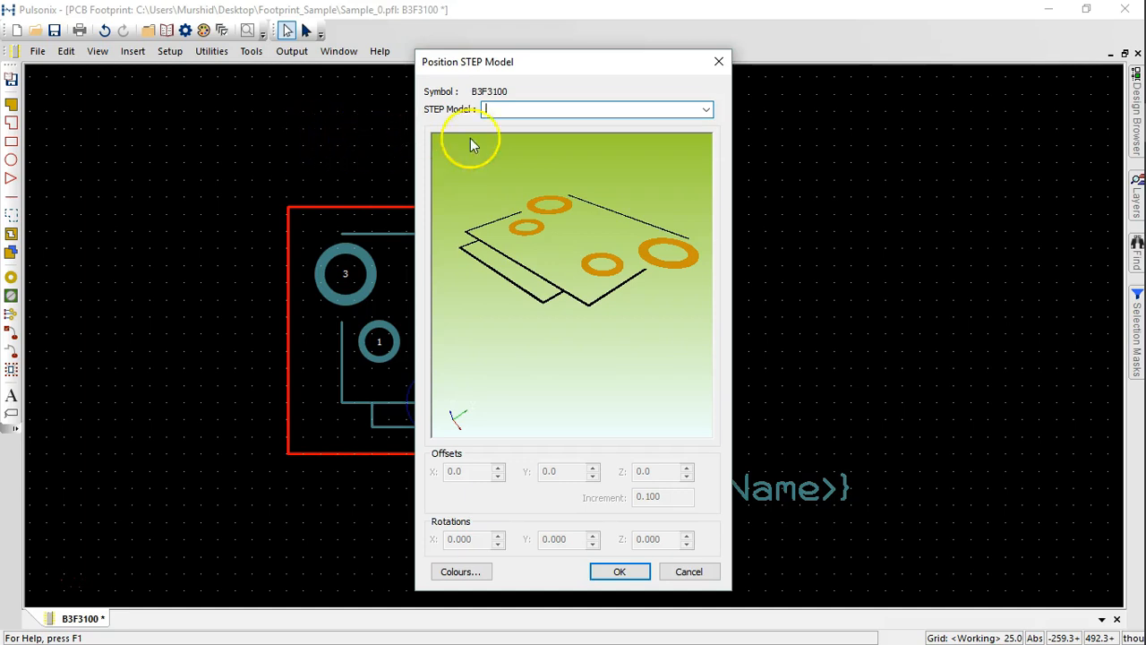
pyautogui.click(704, 109)
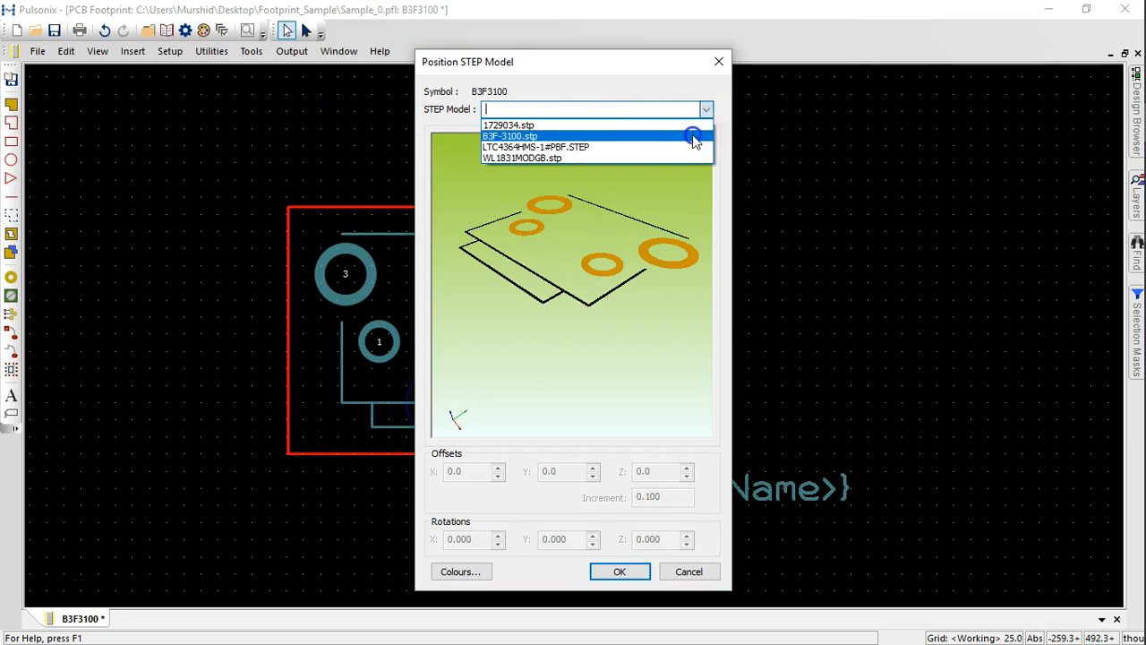
# Attach B3F-3100.stp with Y offset -2.2, X rotation 90 and Y rotation 270, leaving colours unchanged
pyautogui.click(510, 136)
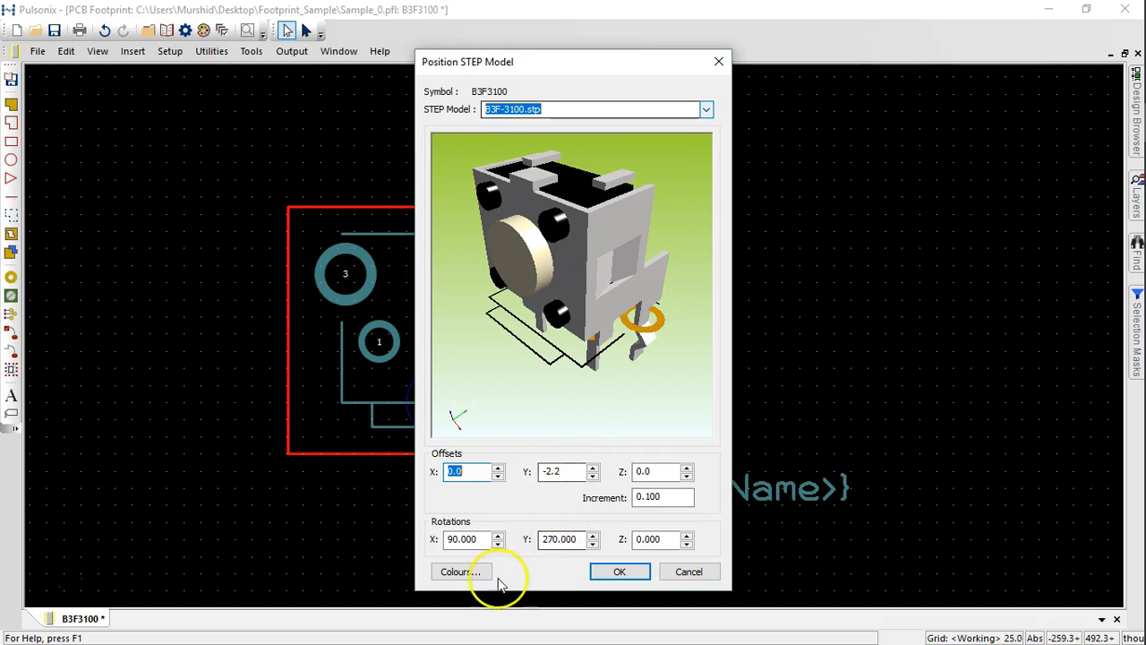
pyautogui.click(460, 571)
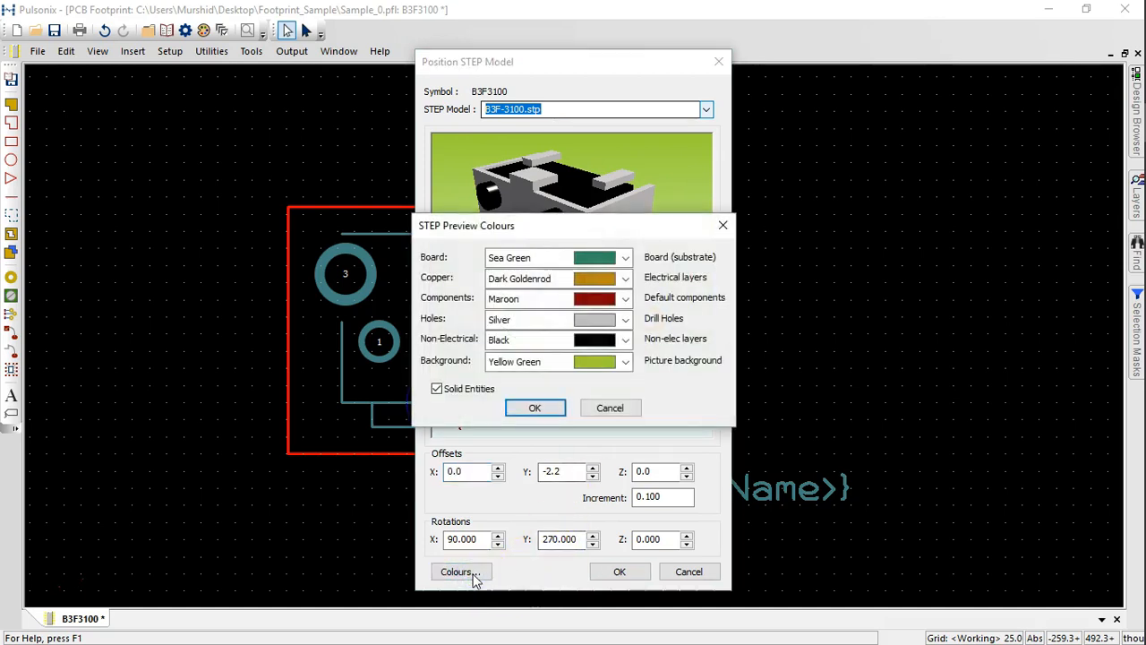
pyautogui.click(535, 408)
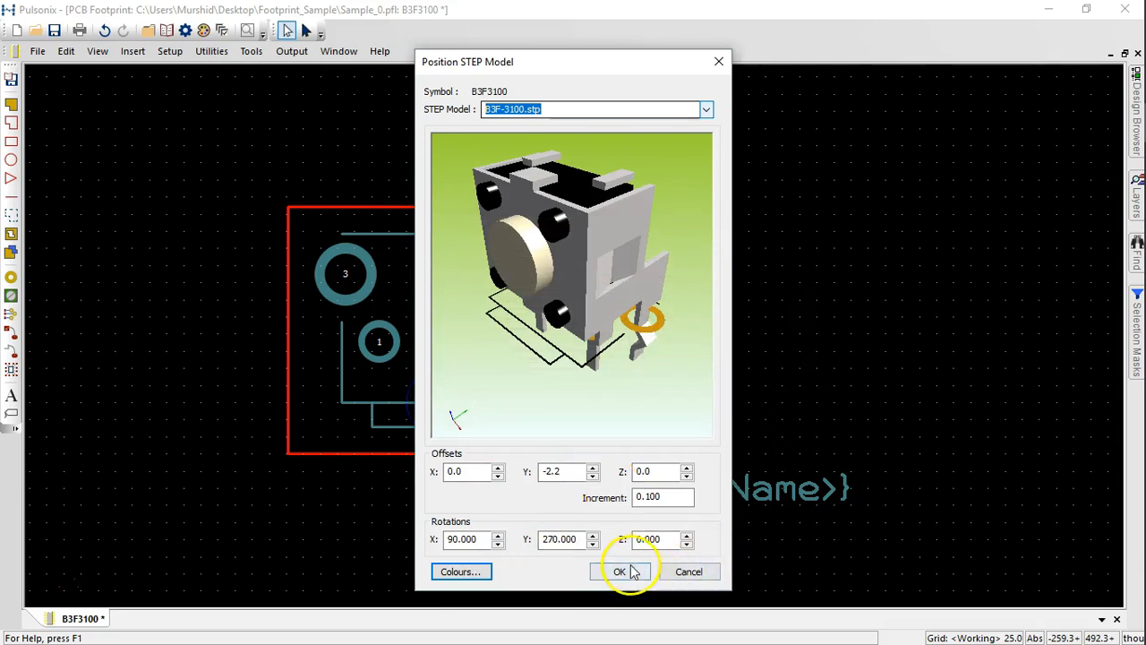
pyautogui.click(619, 571)
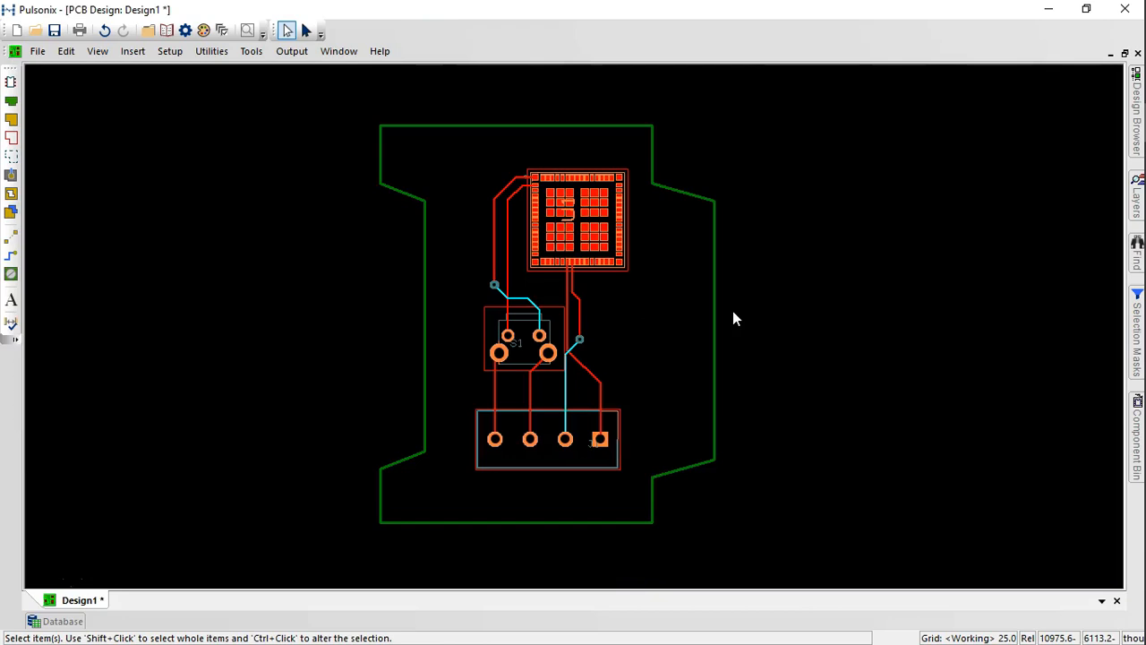
pyautogui.moveTo(448, 241)
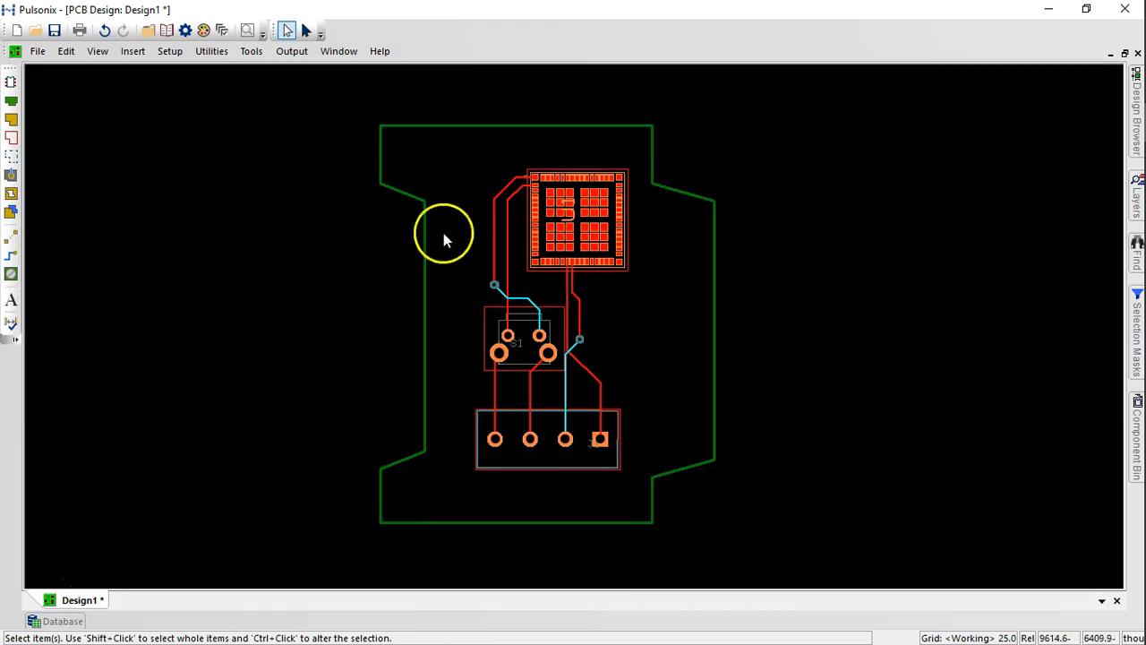
# Start a STEP export of the Design1 board as design1.stp from the Output menu
pyautogui.click(291, 51)
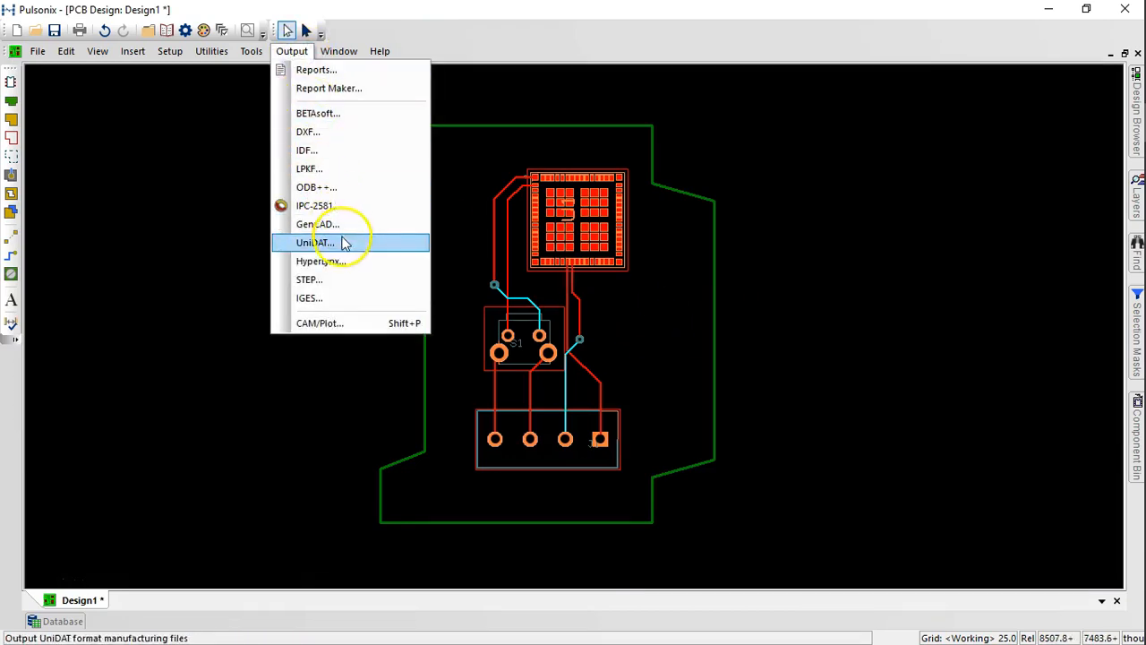
pyautogui.click(309, 278)
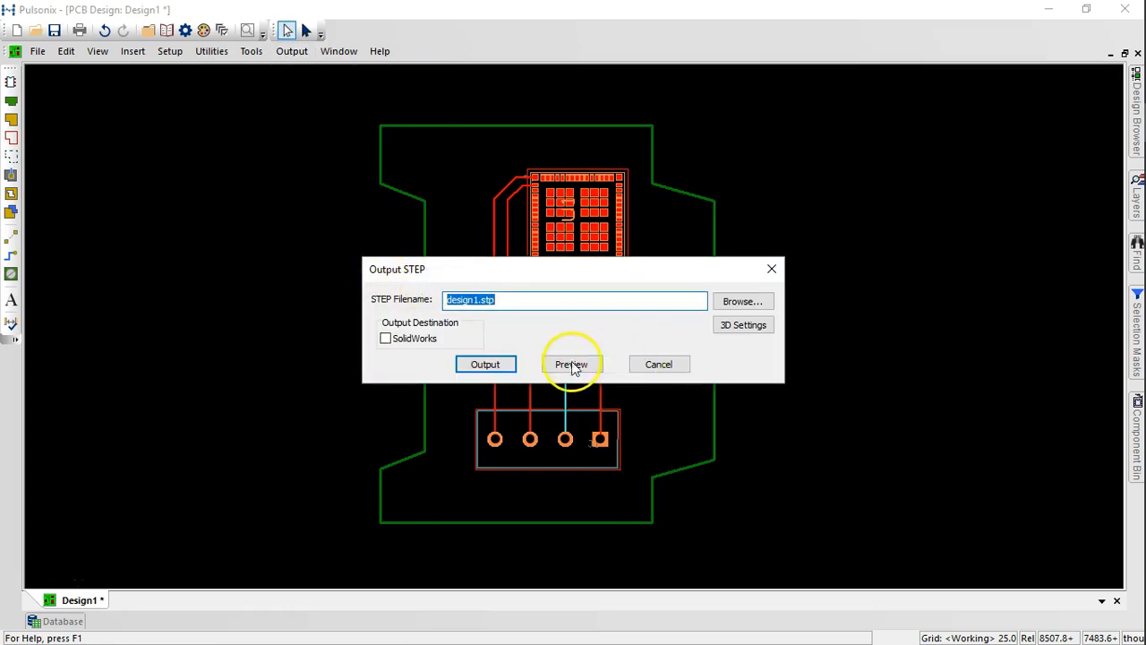
# Preview the exported board in 3D and view it edge-on from the side
pyautogui.click(572, 364)
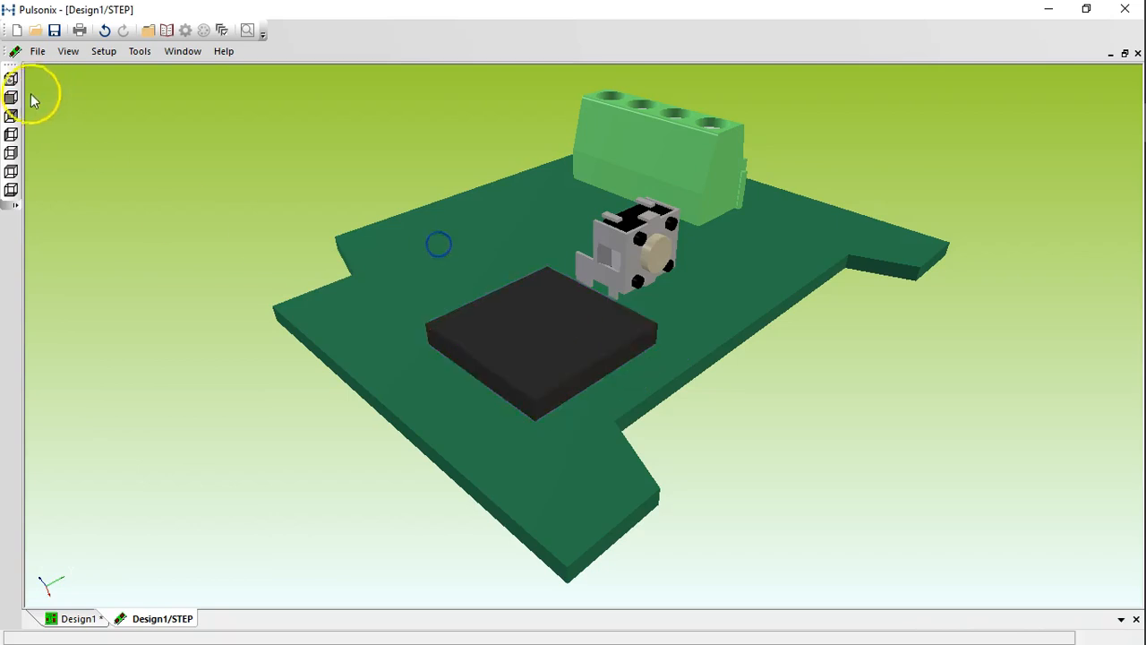
pyautogui.click(12, 171)
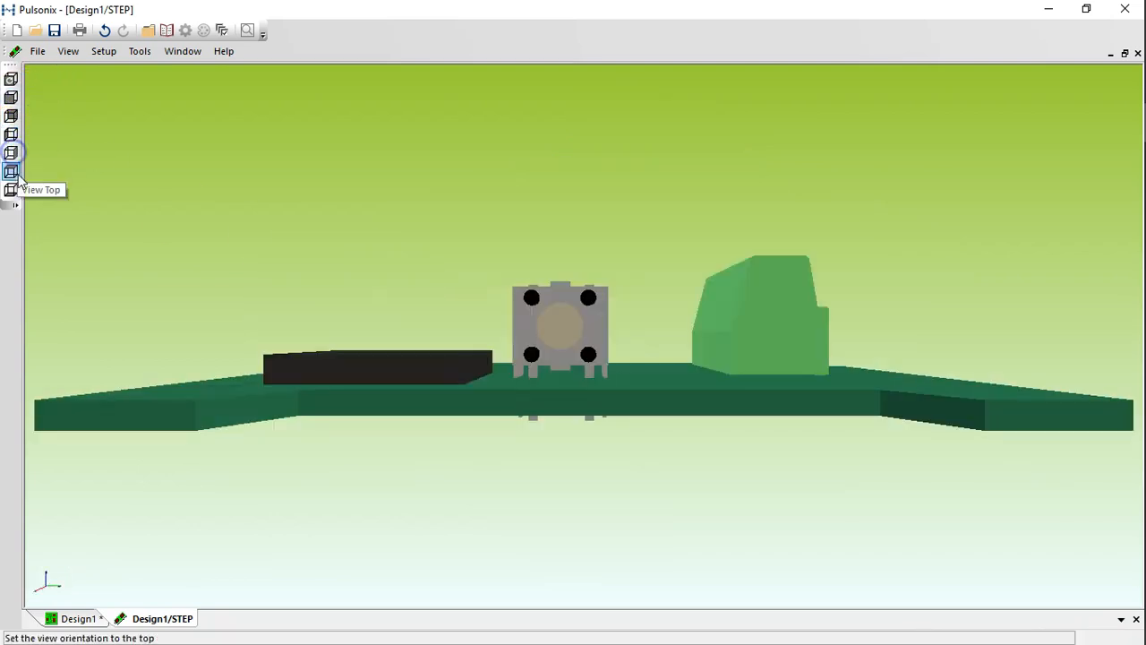